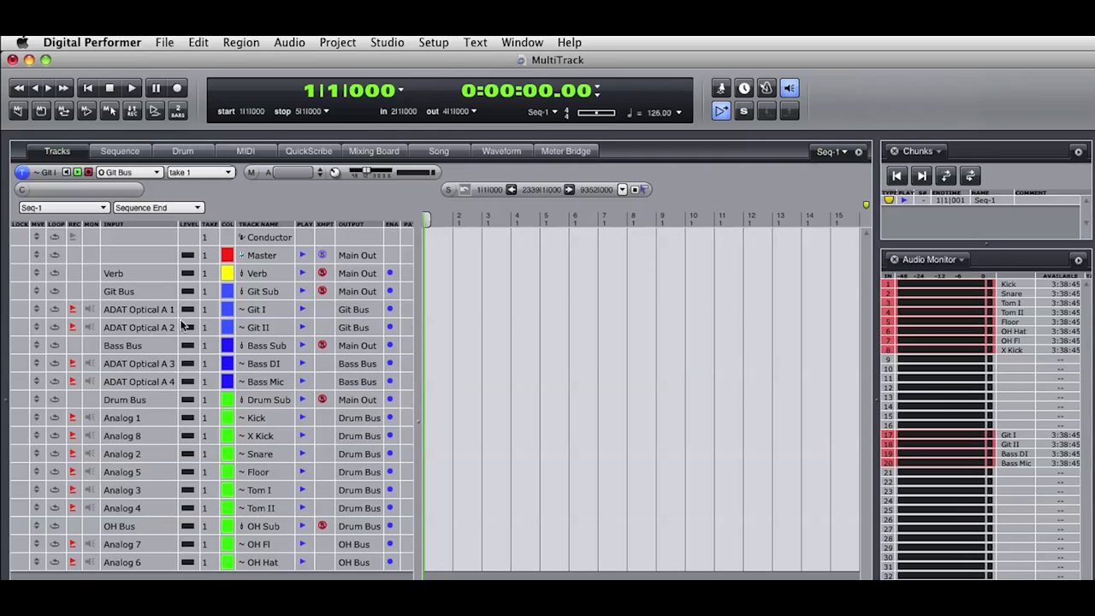
{"action": "mouse_move", "coordinate": [282, 257]}
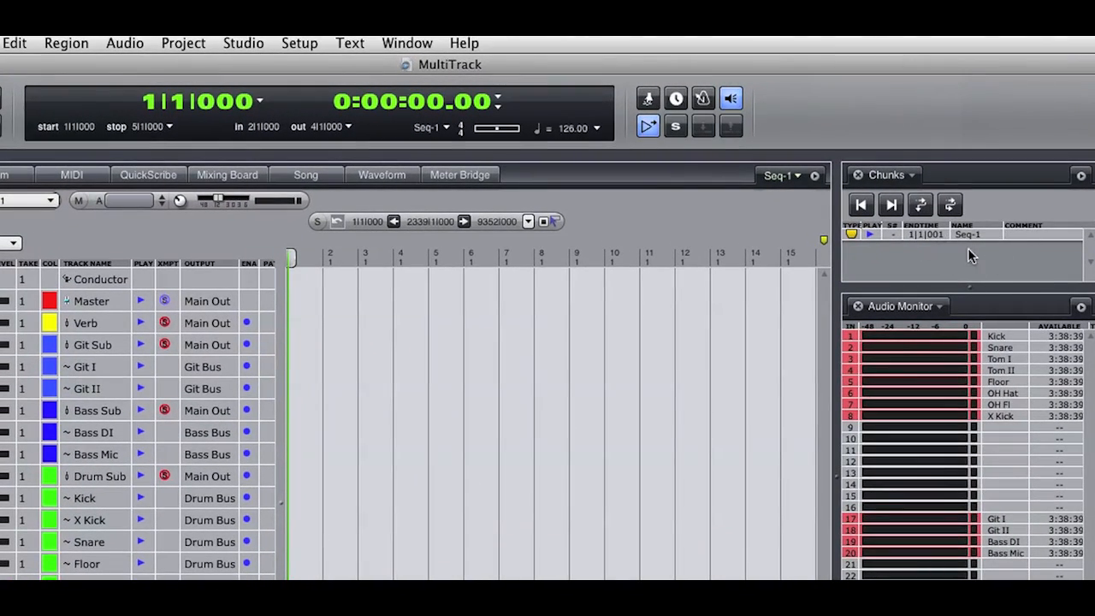
{"action": "mouse_move", "coordinate": [984, 263]}
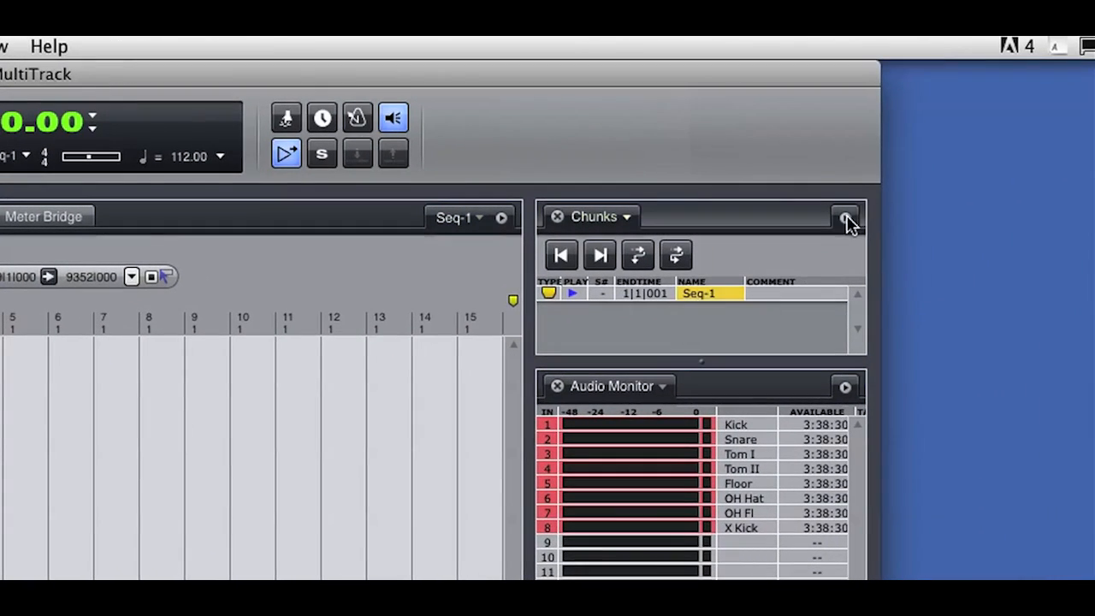
- Add a new sequence chunk from the Chunks mini-menu and name it 'Next Take'
{"action": "left_click", "coordinate": [844, 217]}
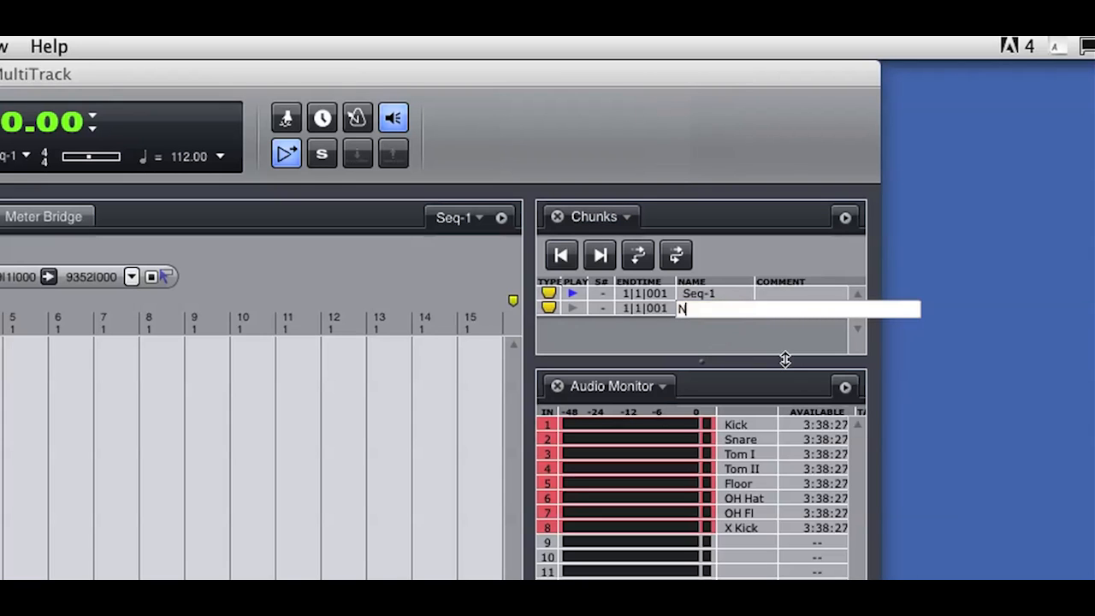
{"action": "type", "text": "Next Take"}
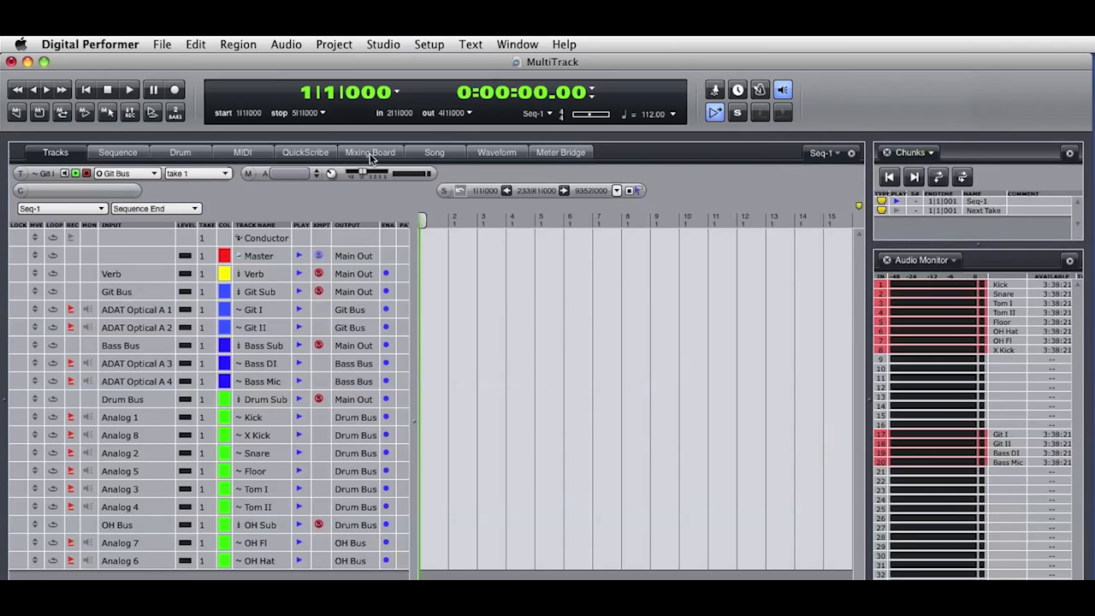
- Show the mixing board, inspect the ProVerb and Masterworks Limiter plug-in windows, and close both
{"action": "left_click", "coordinate": [370, 152]}
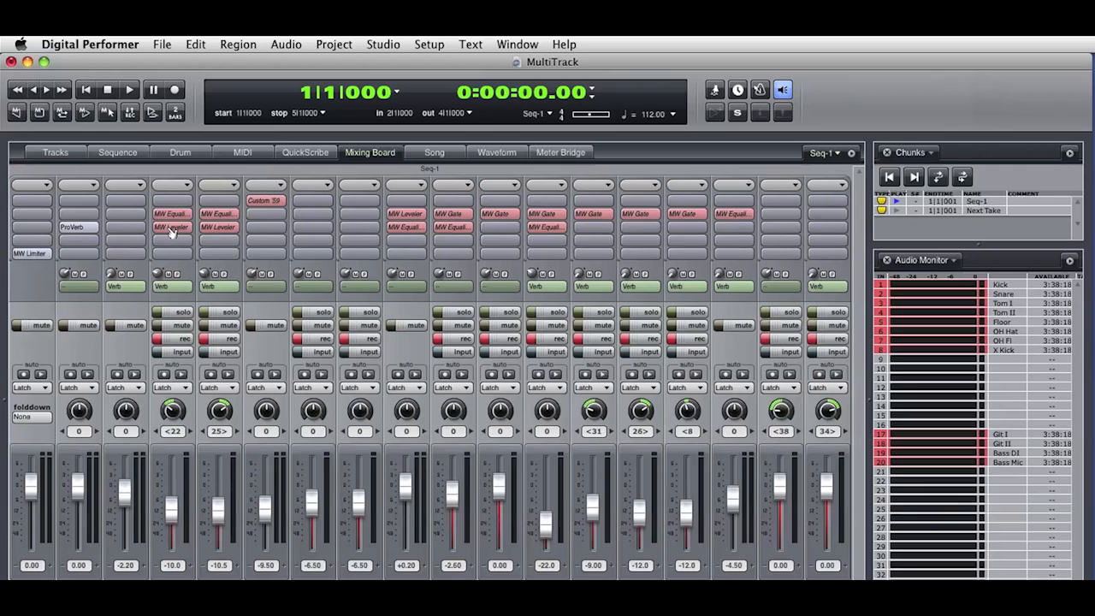
{"action": "left_click", "coordinate": [171, 227]}
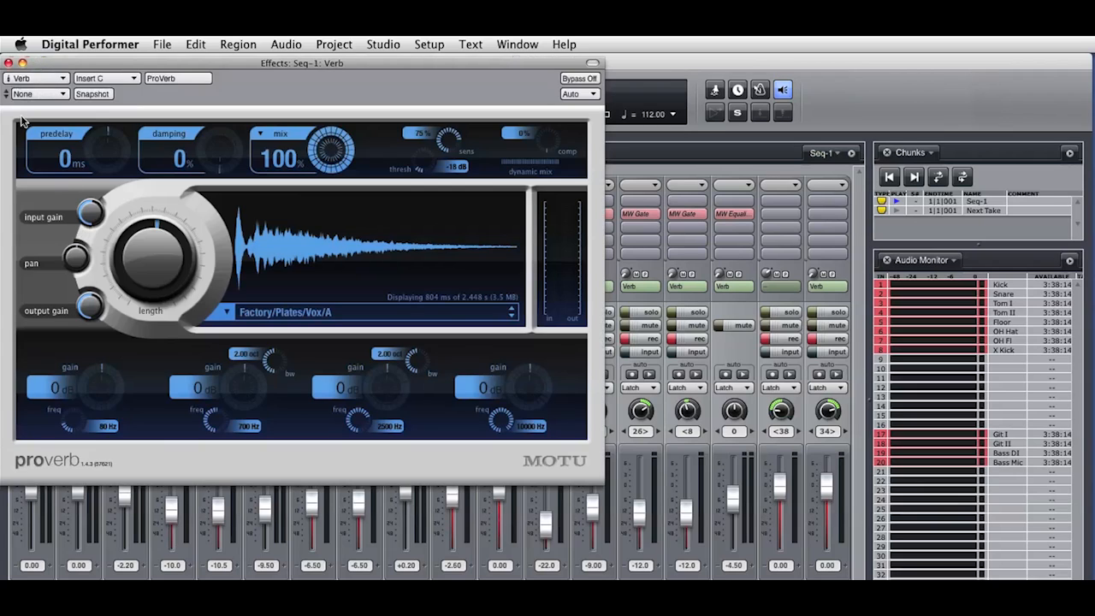
{"action": "left_click", "coordinate": [7, 63]}
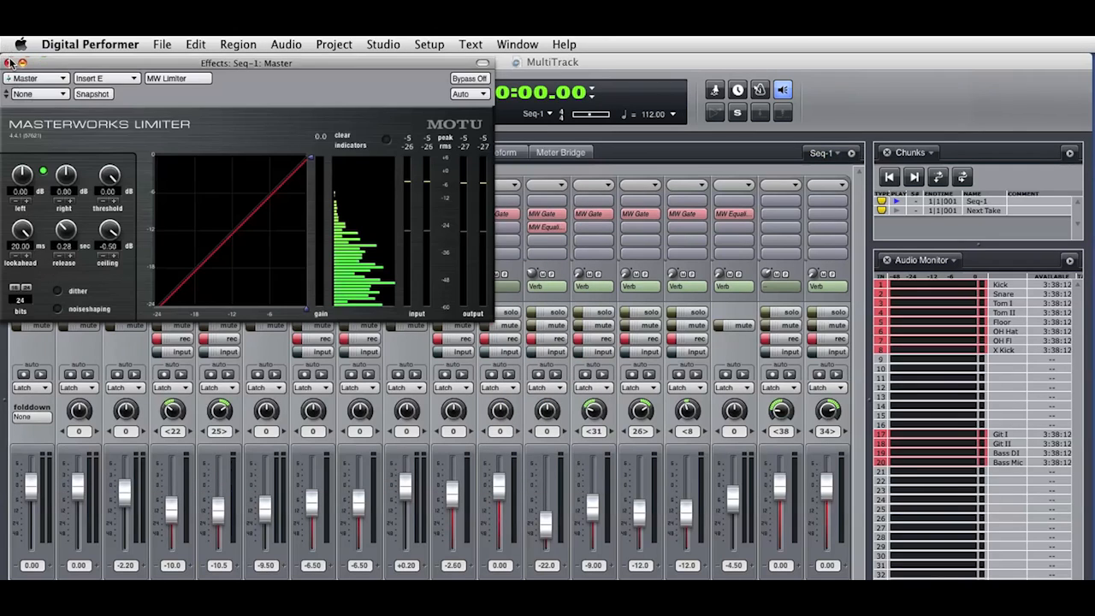
{"action": "left_click", "coordinate": [12, 62]}
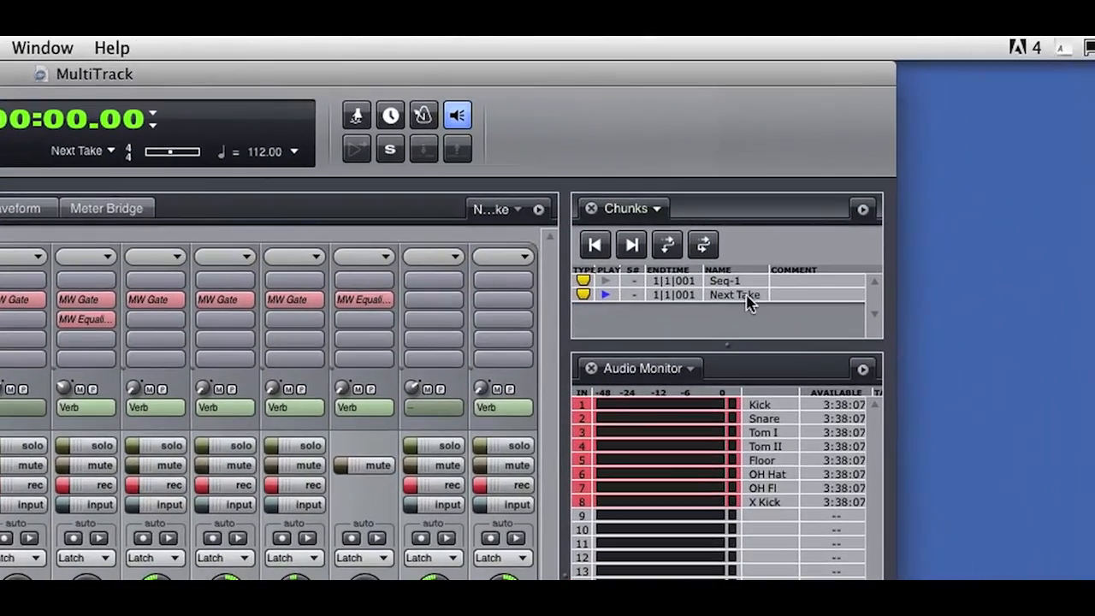
- Duplicate Next Take as 'Next Take copy', then create Seq-2 from its track layout only
{"action": "left_click", "coordinate": [863, 209]}
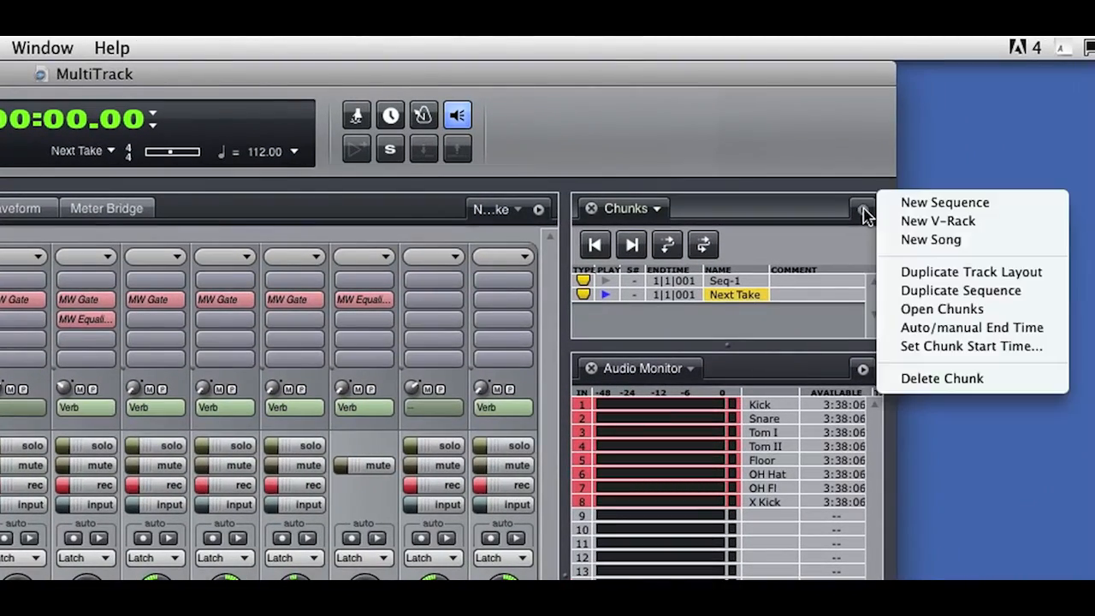
{"action": "mouse_move", "coordinate": [992, 291]}
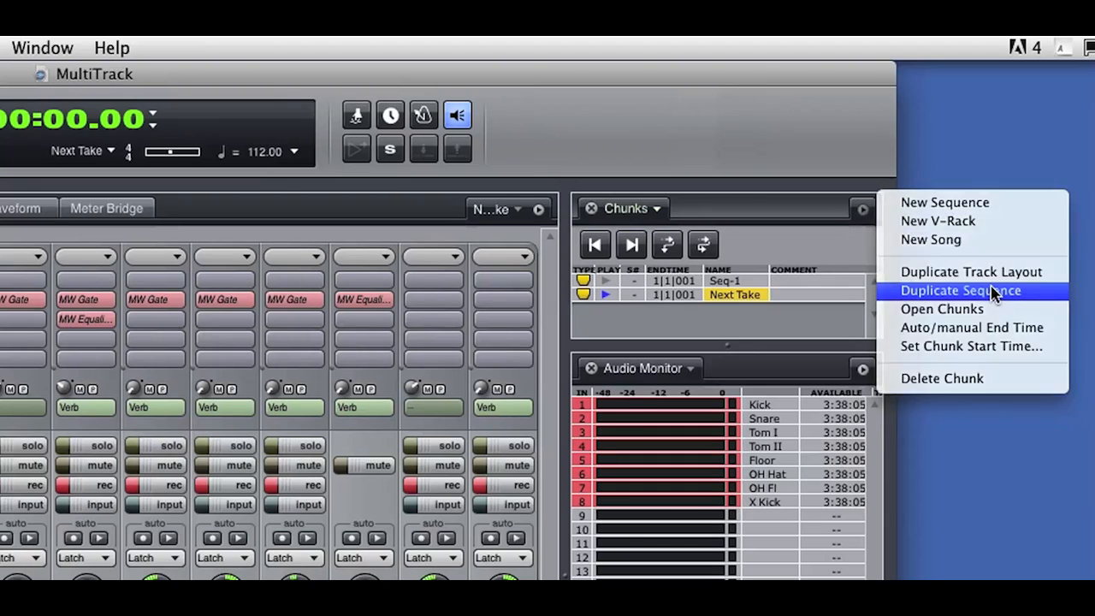
{"action": "left_click", "coordinate": [959, 290]}
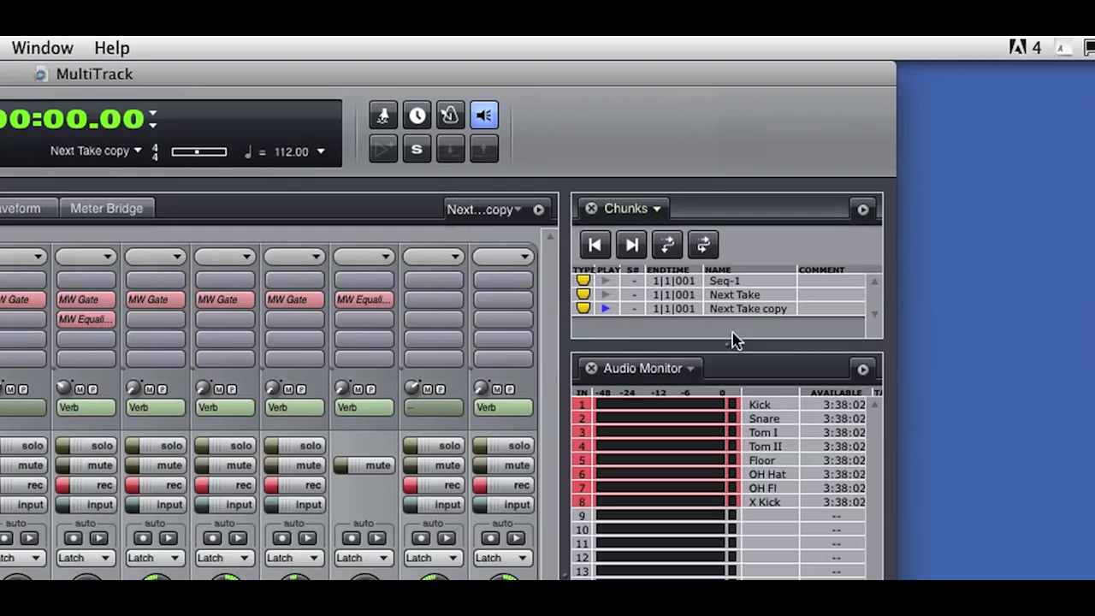
{"action": "left_click", "coordinate": [862, 208]}
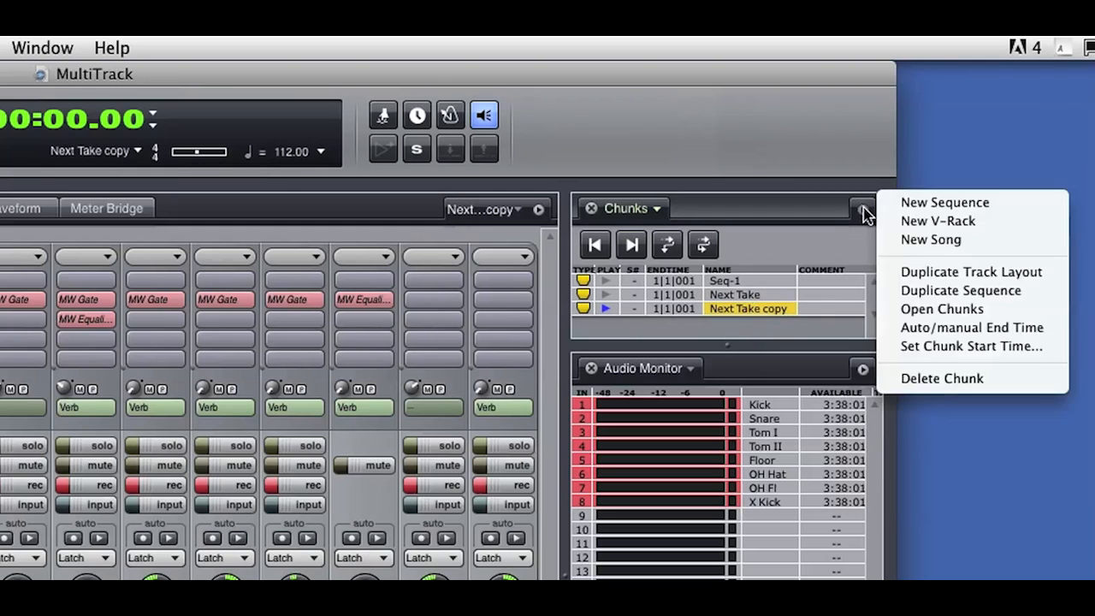
{"action": "mouse_move", "coordinate": [971, 272]}
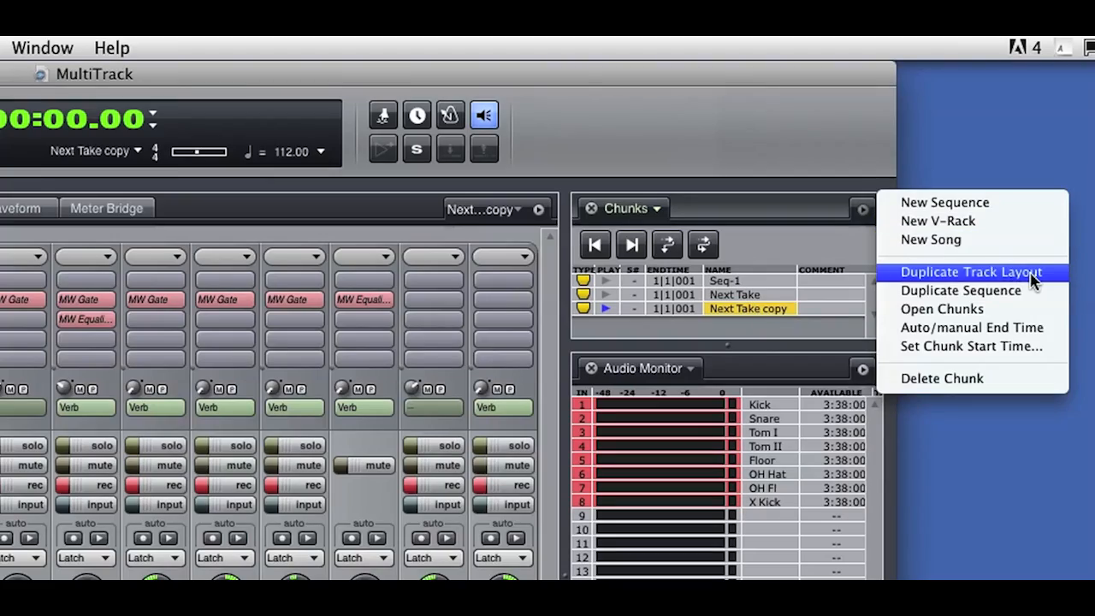
{"action": "left_click", "coordinate": [971, 271]}
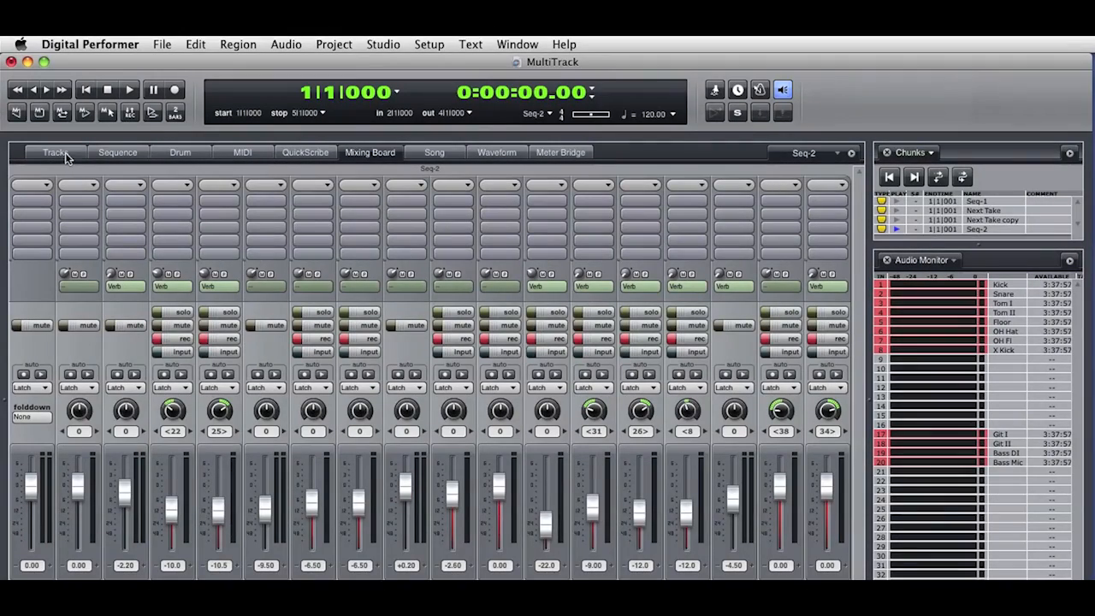
- Show Seq-1's tracks and scroll the timeline to the Sweet Love Keeper take
{"action": "left_click", "coordinate": [54, 152]}
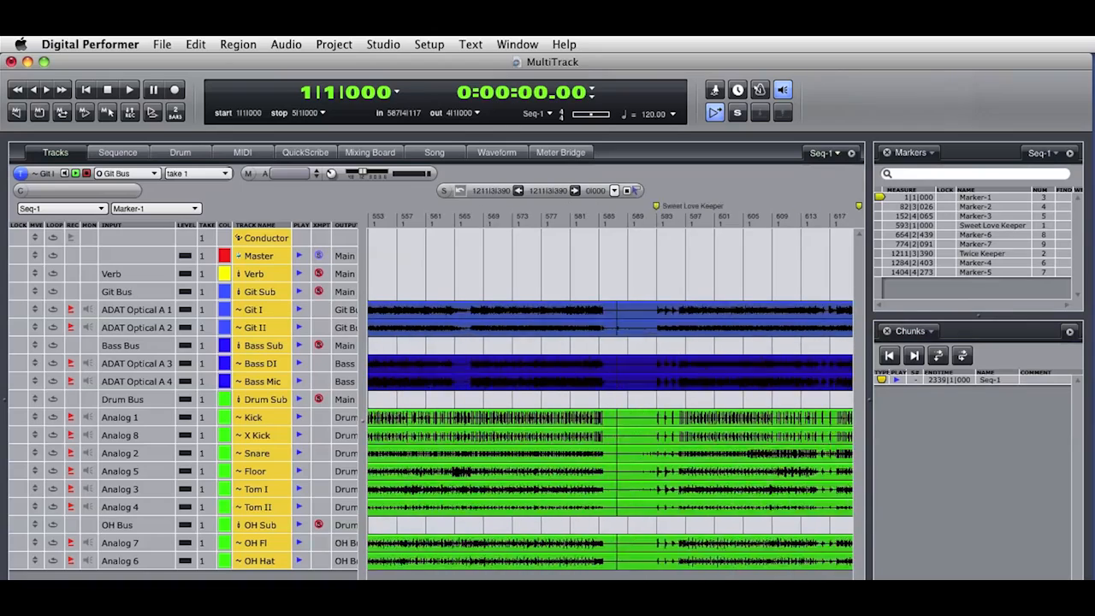
{"action": "scroll", "scroll_direction": "right", "scroll_amount": 3}
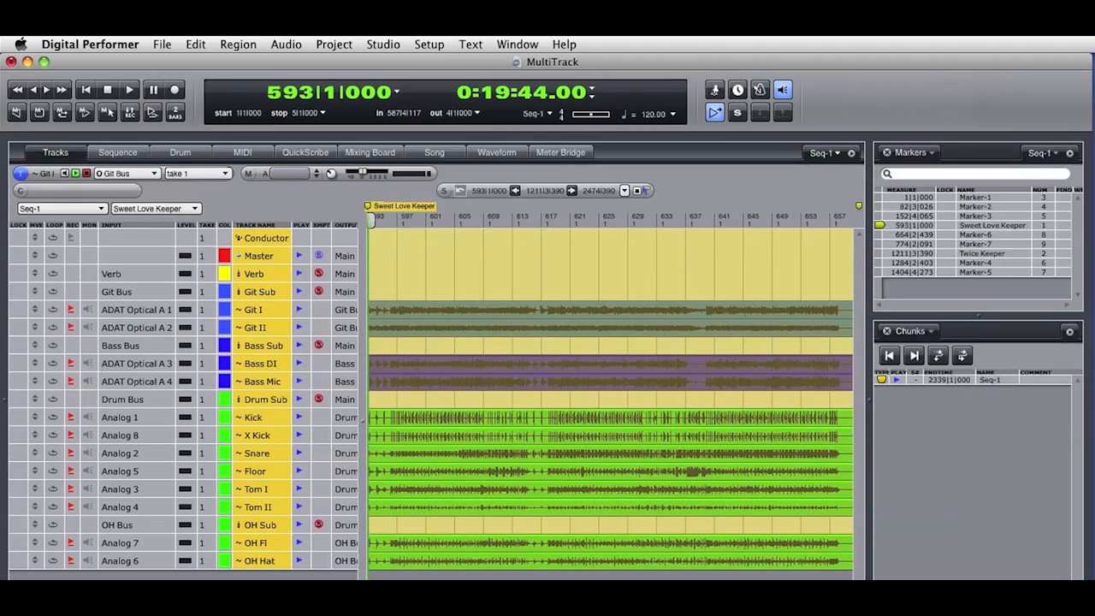
{"action": "scroll", "scroll_direction": "right", "scroll_amount": 3}
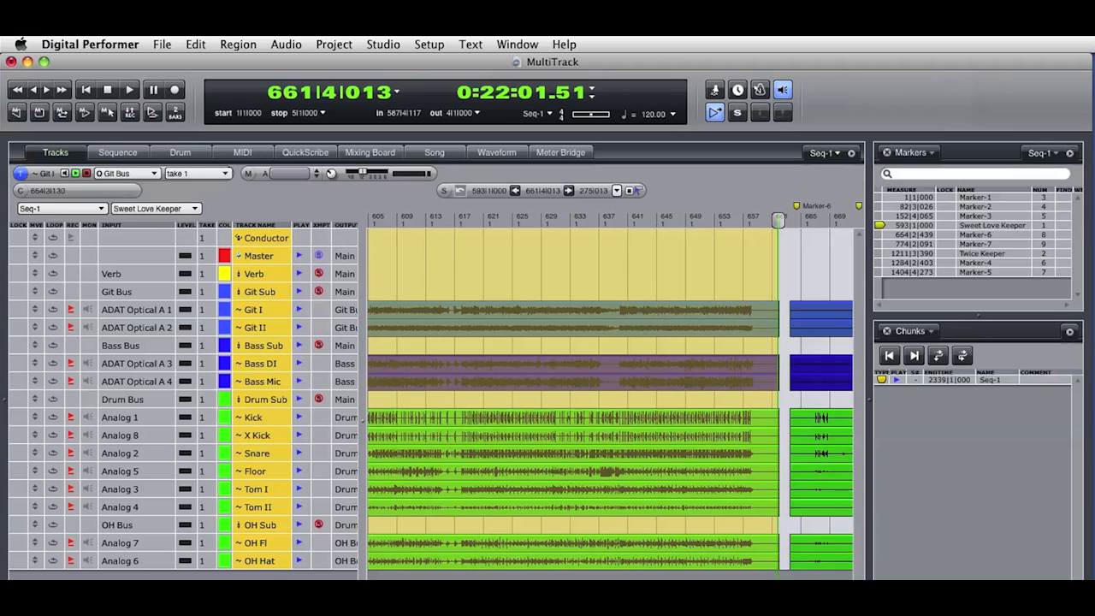
{"action": "scroll", "scroll_direction": "left", "scroll_amount": 3}
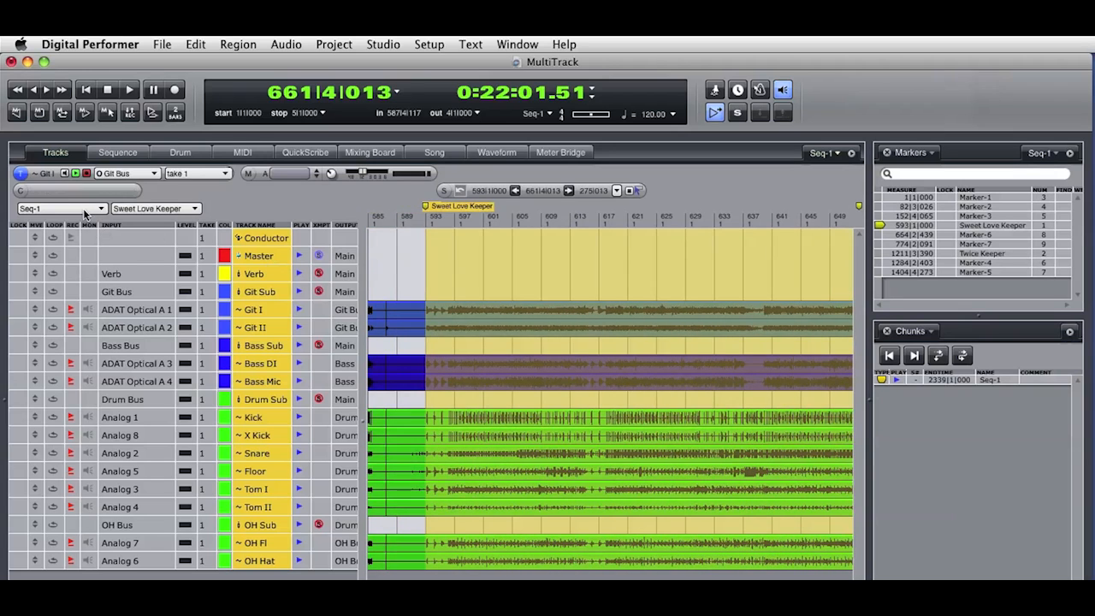
- Create a 'Sweet Love Keeper' chunk from the selected take, then switch the mixer to Seq-1
{"action": "left_click", "coordinate": [60, 208]}
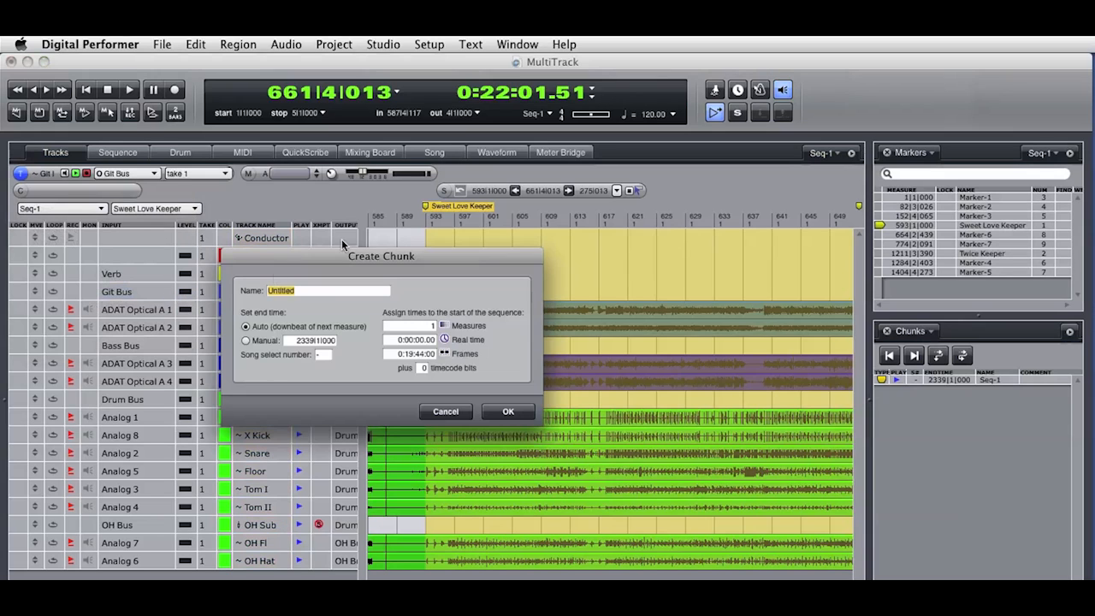
{"action": "type", "text": "Sweet Love"}
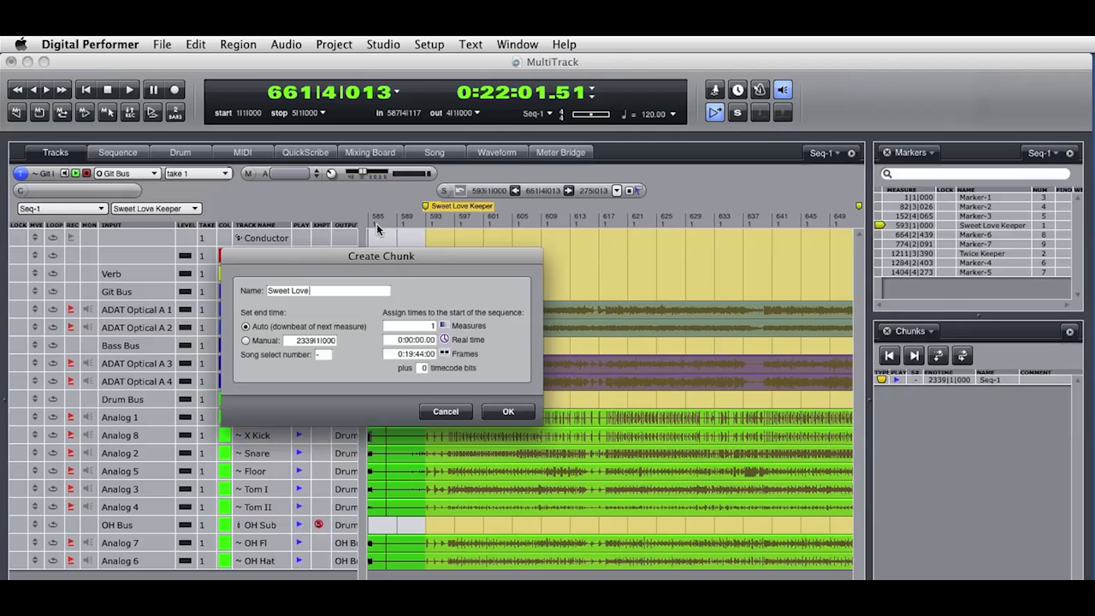
{"action": "left_click", "coordinate": [508, 411]}
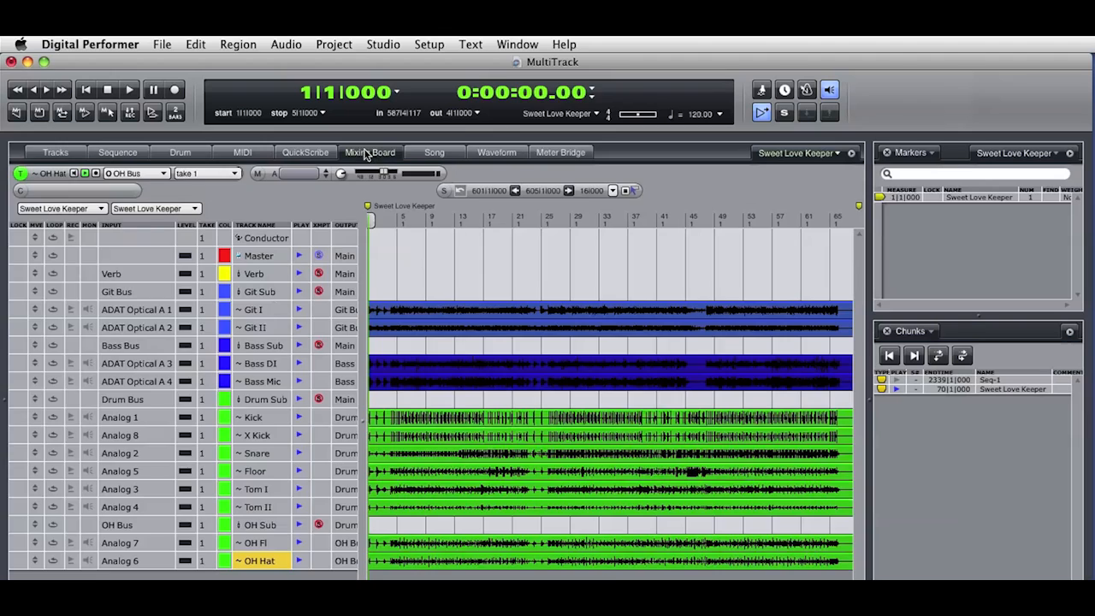
{"action": "left_click", "coordinate": [369, 152]}
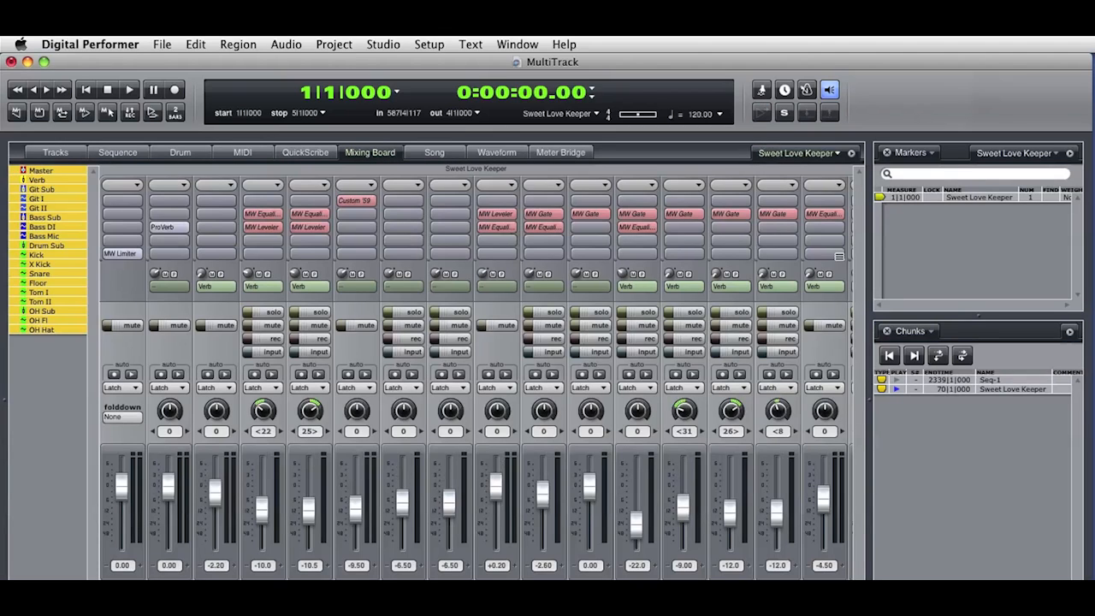
{"action": "left_click", "coordinate": [898, 379]}
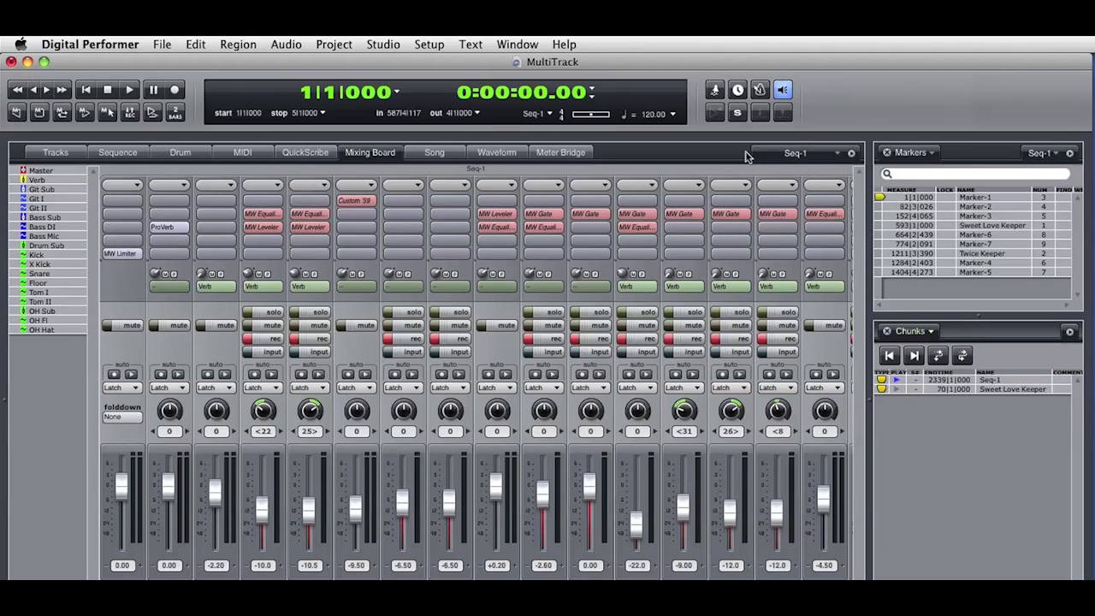
- From Seq-1's track view, create a new chunk named 'Twice Keeper' from the selected take
{"action": "left_click", "coordinate": [55, 153]}
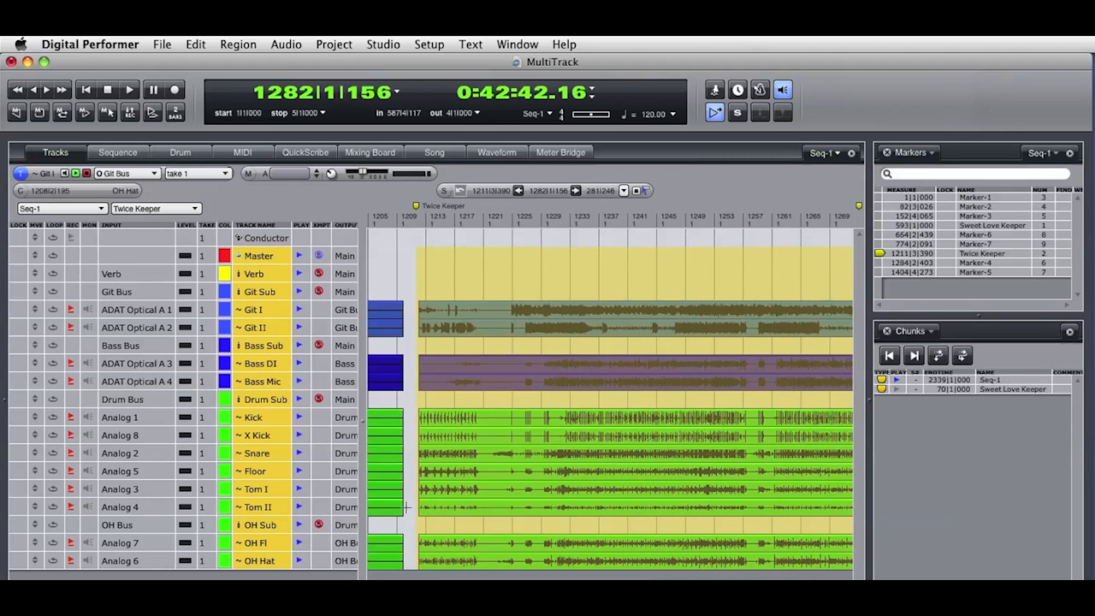
{"action": "left_click", "coordinate": [60, 208]}
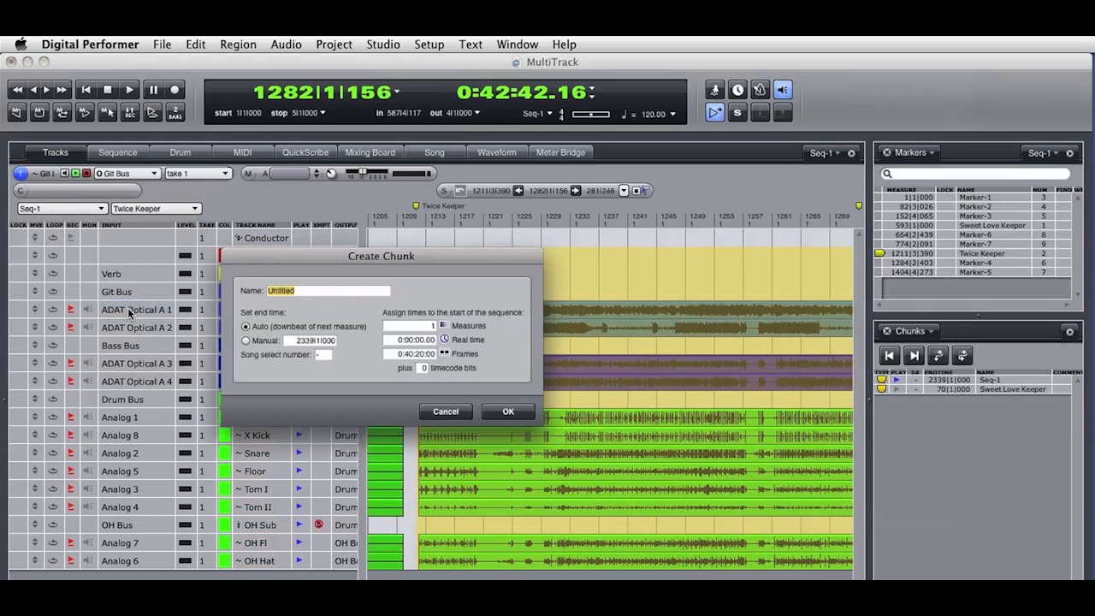
{"action": "type", "text": "Twice Kee"}
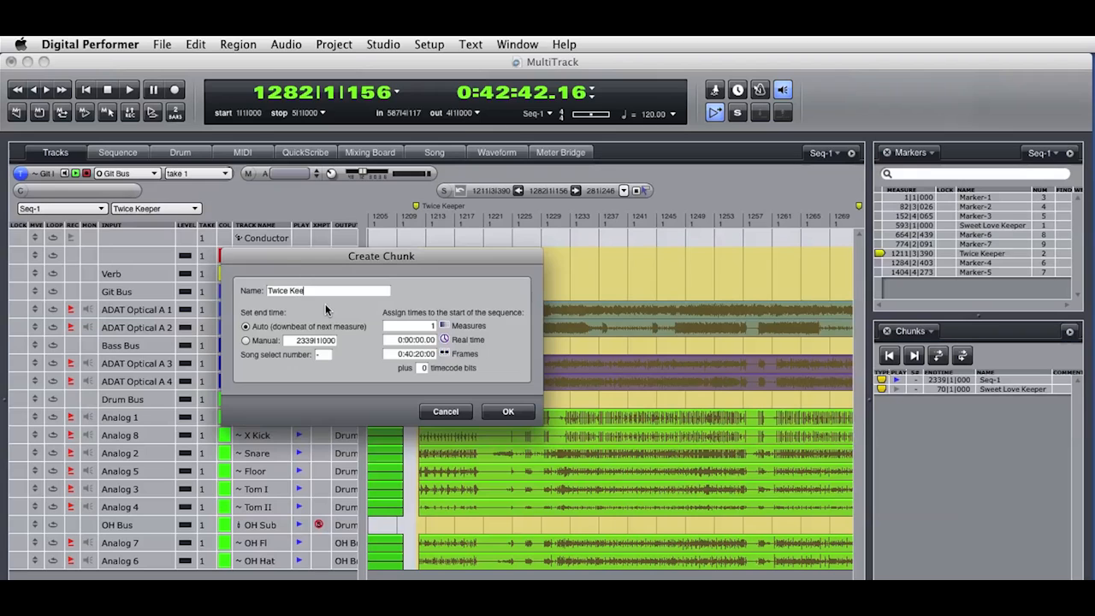
{"action": "left_click", "coordinate": [507, 412]}
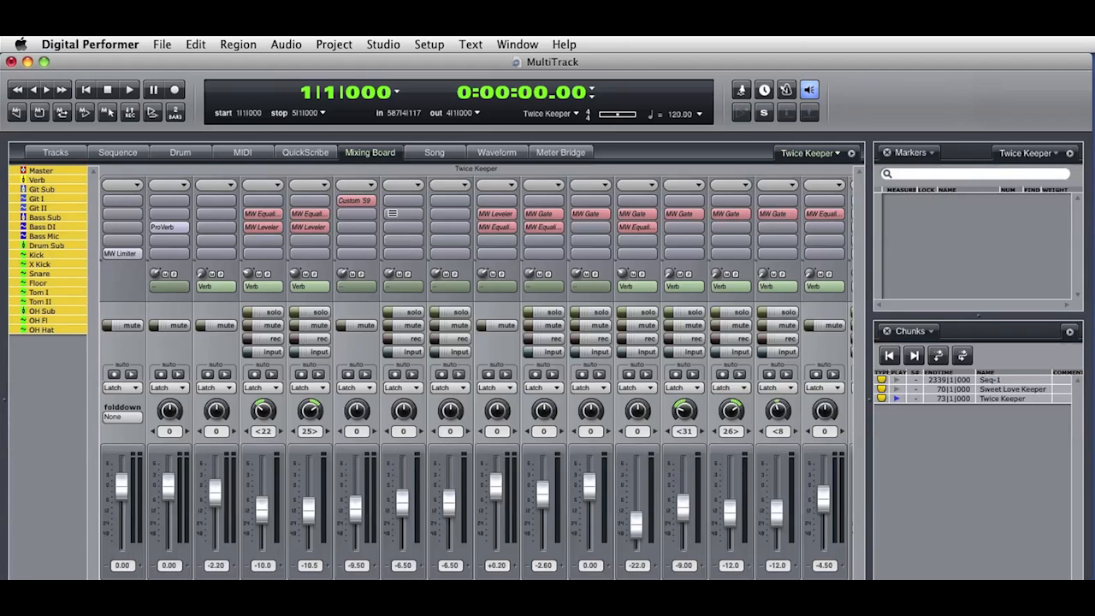
{"action": "mouse_move", "coordinate": [528, 228]}
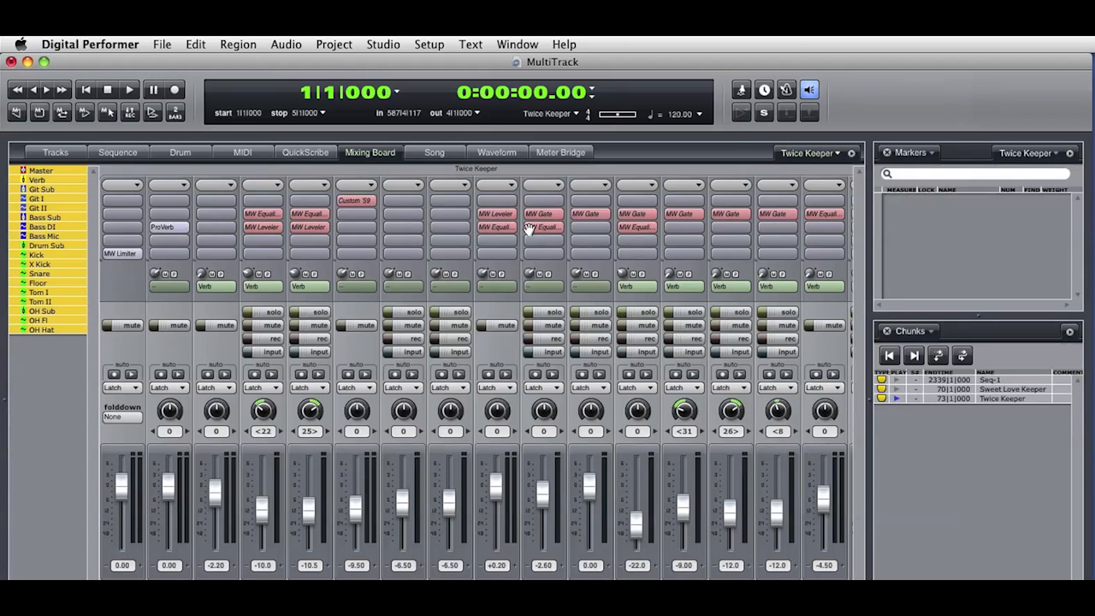
{"action": "mouse_move", "coordinate": [264, 227]}
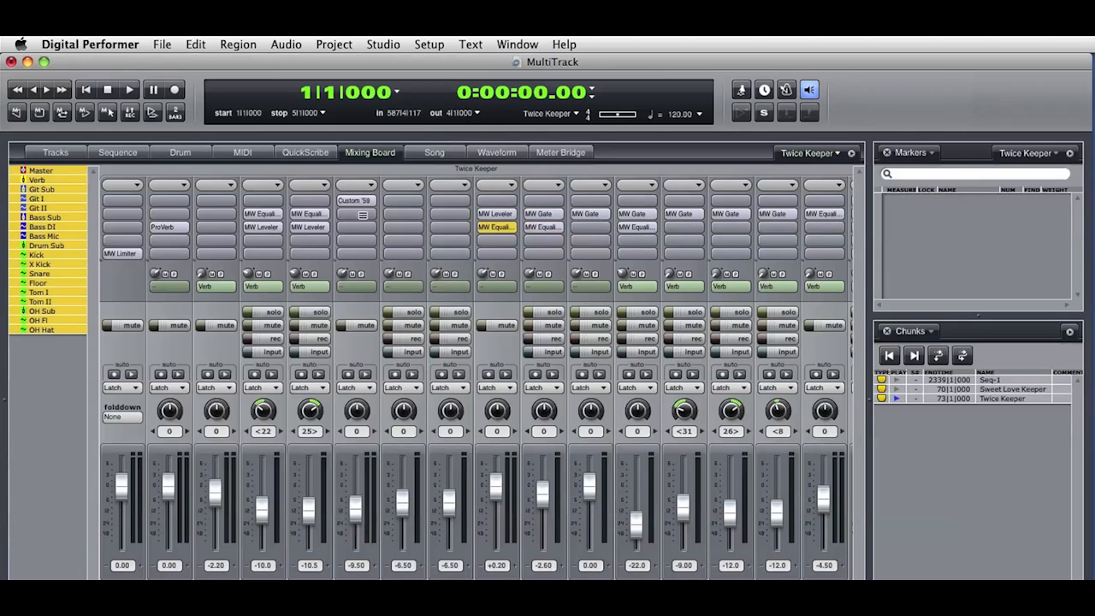
- Insert MW Leveler and MW Equalizer on Twice Keeper's Master channel
{"action": "left_click", "coordinate": [122, 198]}
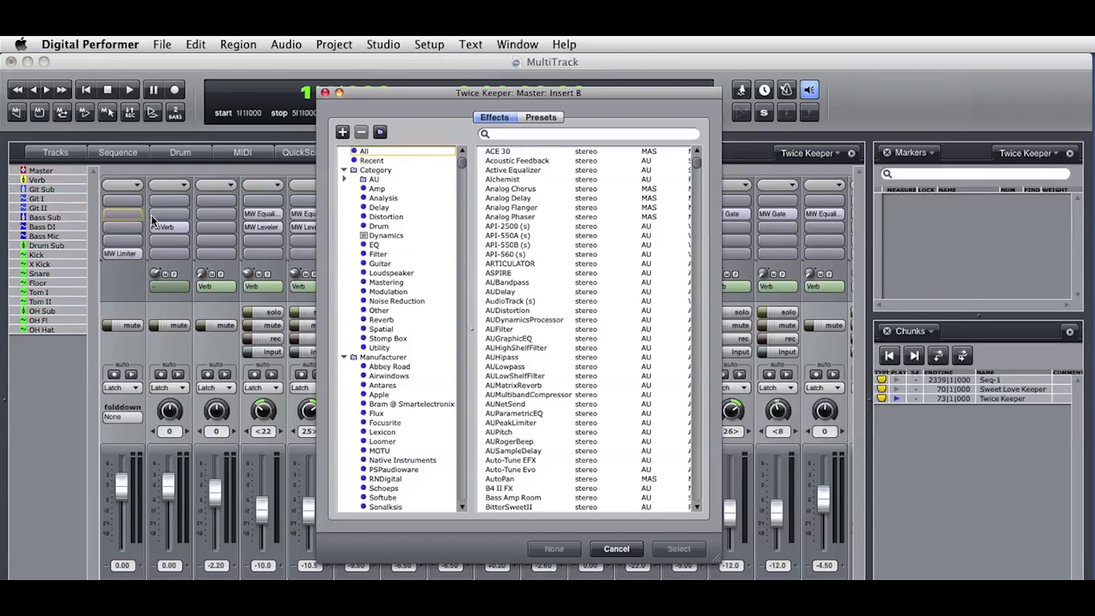
{"action": "left_click", "coordinate": [386, 235]}
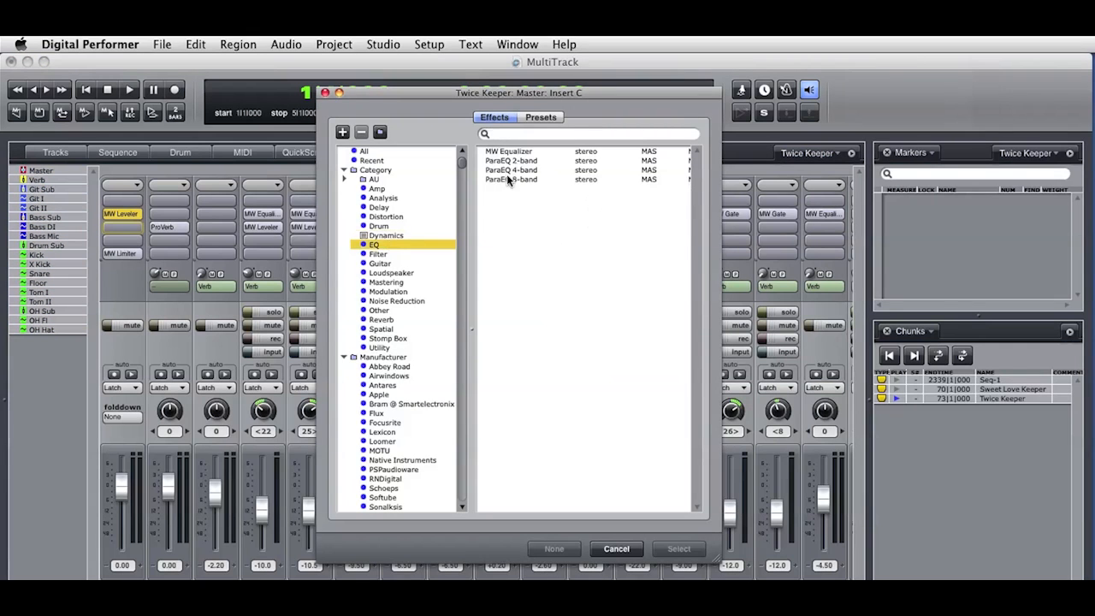
{"action": "left_click", "coordinate": [615, 548]}
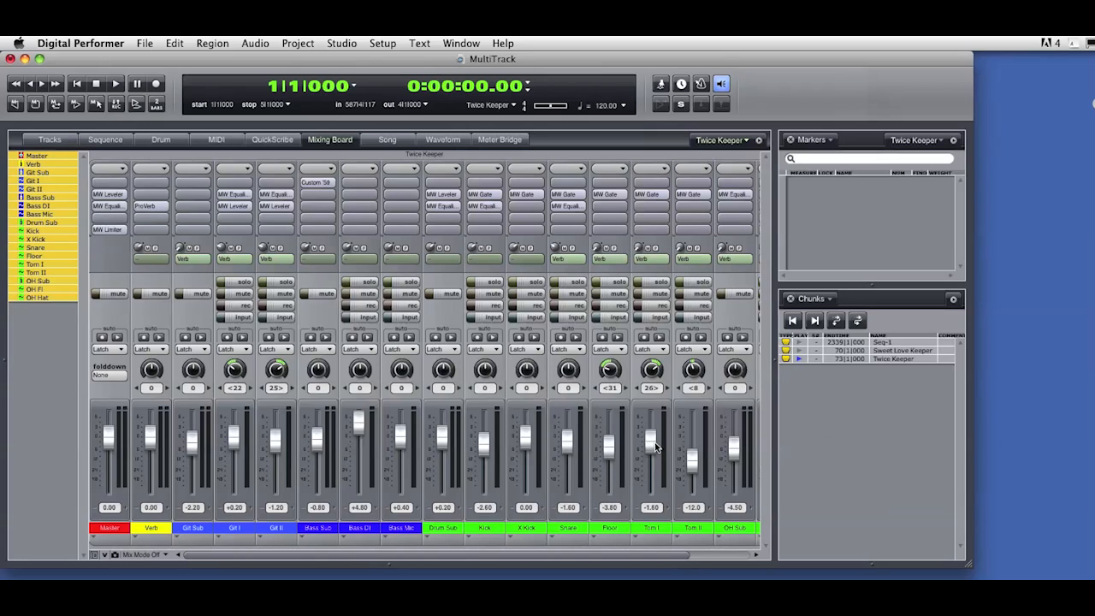
{"action": "mouse_move", "coordinate": [827, 368]}
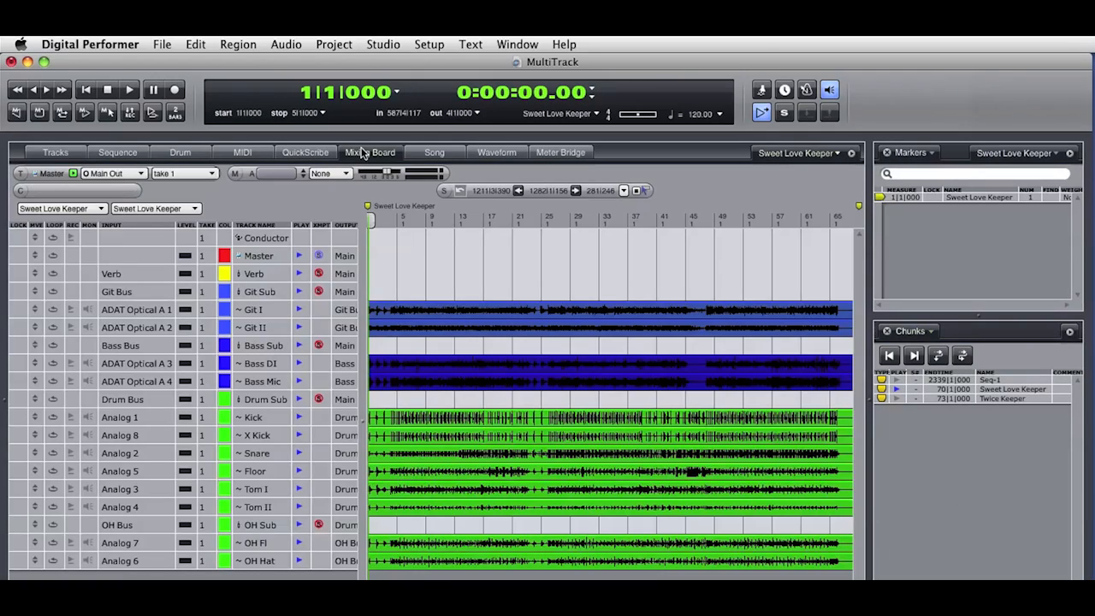
- Scroll through Sweet Love Keeper's tracks and select the original, uncopied track set
{"action": "left_click", "coordinate": [369, 152]}
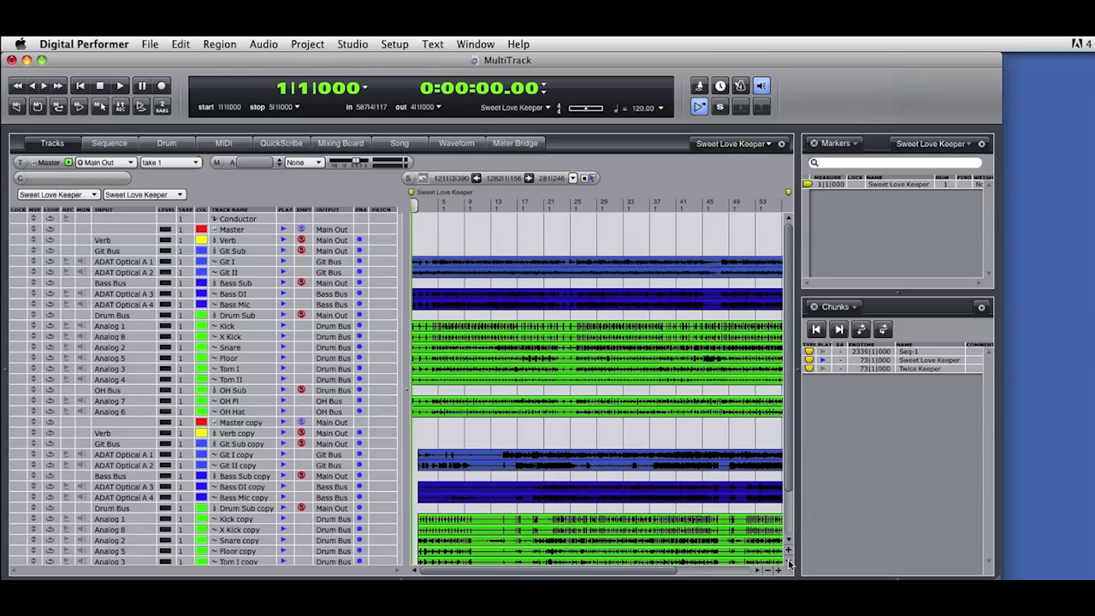
{"action": "scroll", "scroll_direction": "down", "scroll_amount": 3}
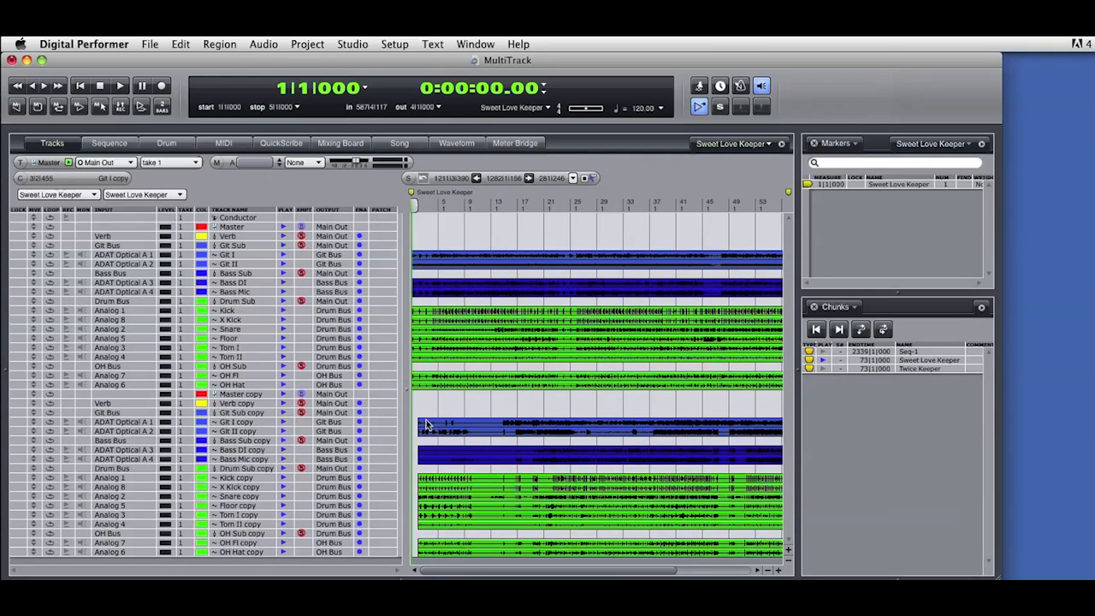
{"action": "left_click", "coordinate": [445, 426]}
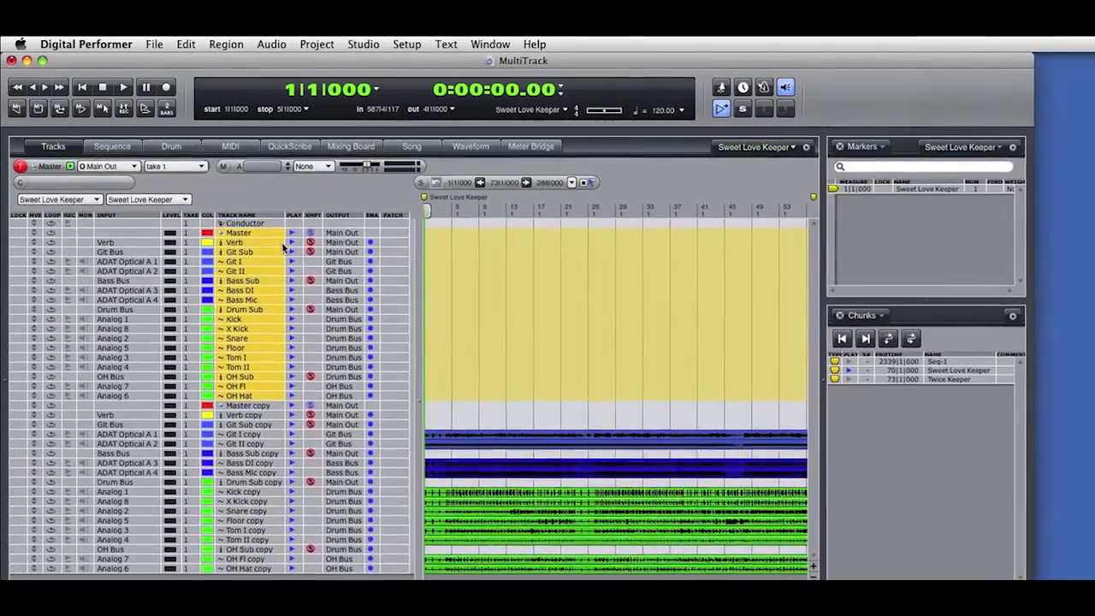
- Delete the selected original tracks from the Project menu and view the remaining copies' mix
{"action": "left_click", "coordinate": [317, 44]}
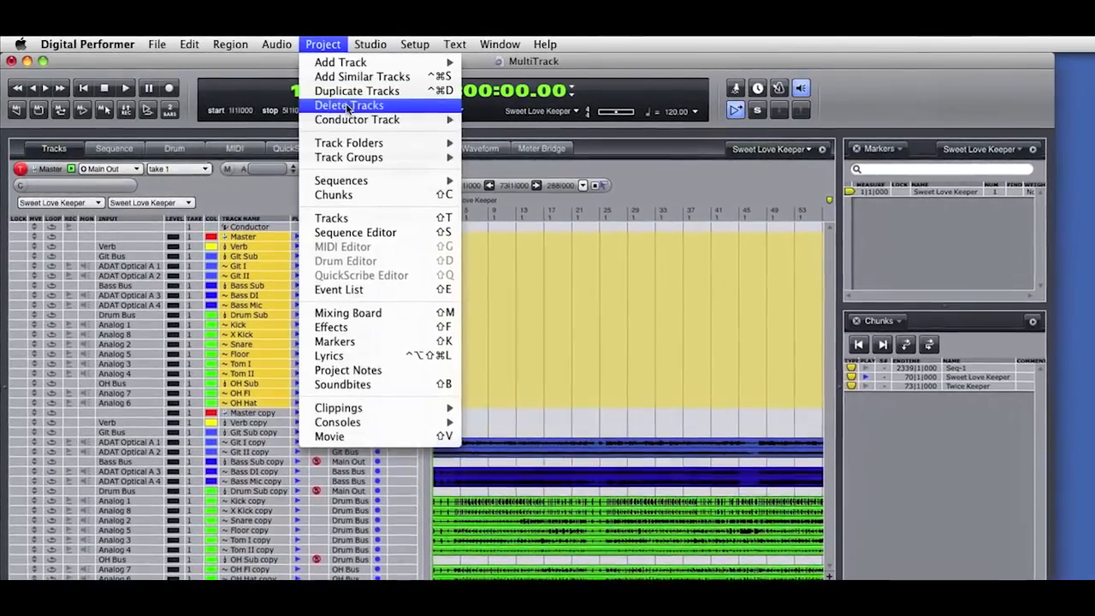
{"action": "left_click", "coordinate": [348, 105]}
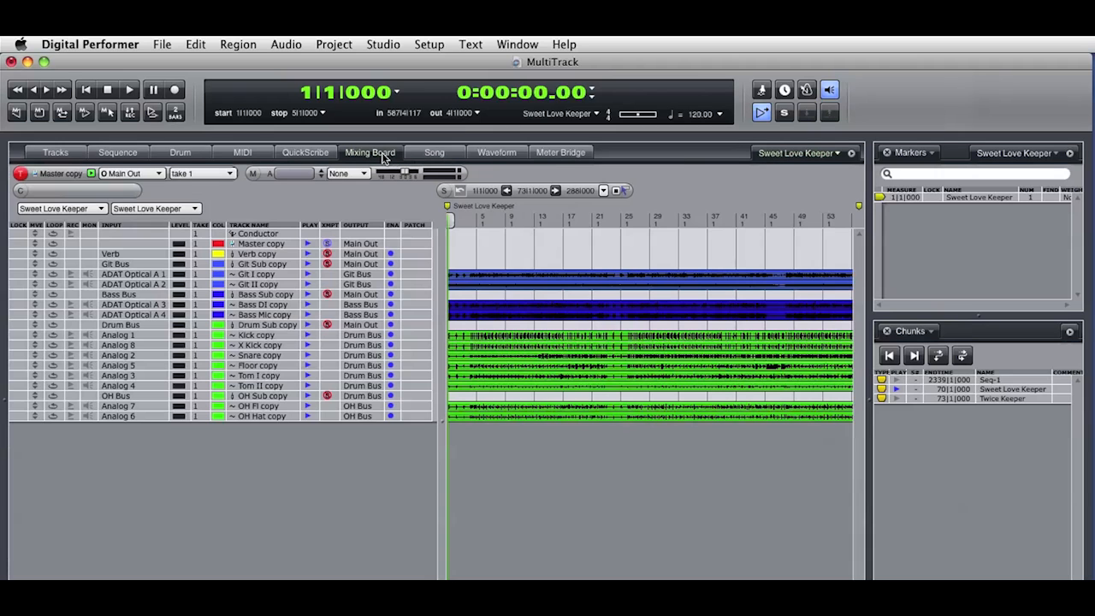
{"action": "left_click", "coordinate": [369, 153]}
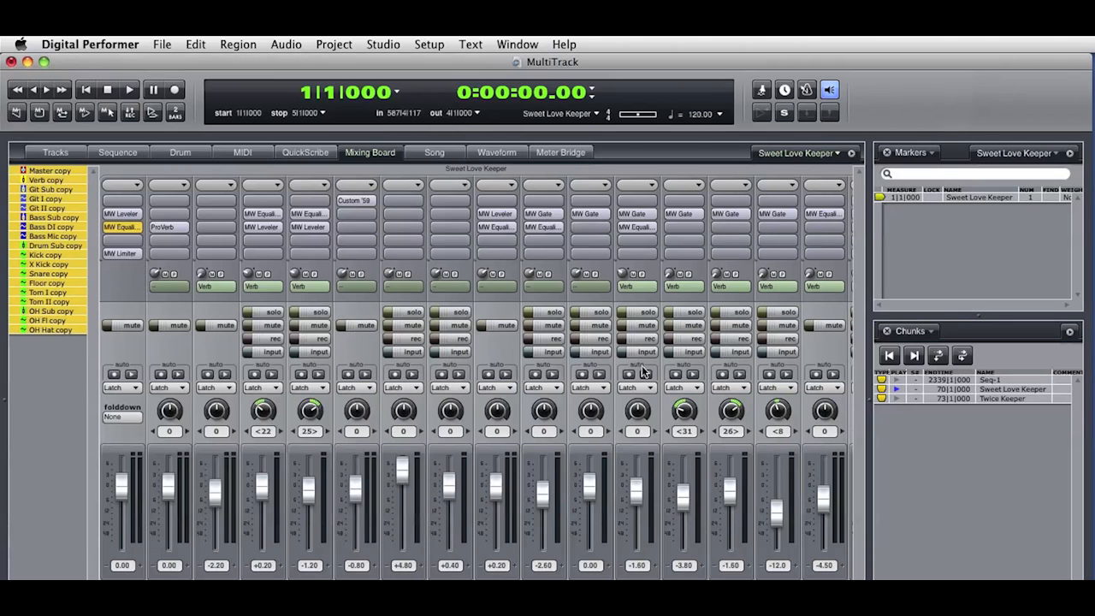
{"action": "mouse_move", "coordinate": [432, 351]}
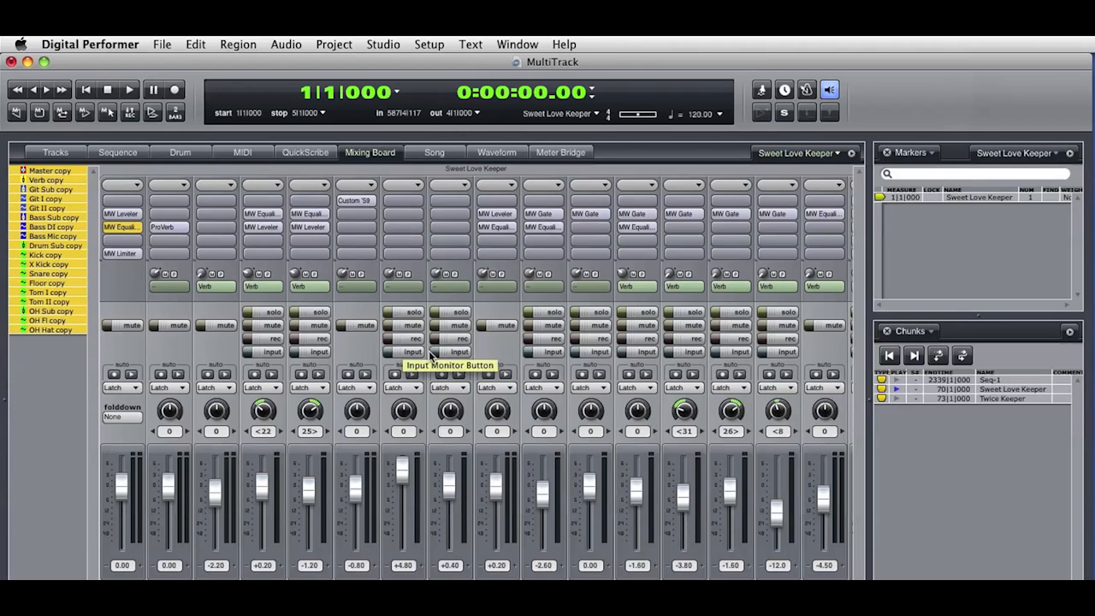
{"action": "mouse_move", "coordinate": [960, 408]}
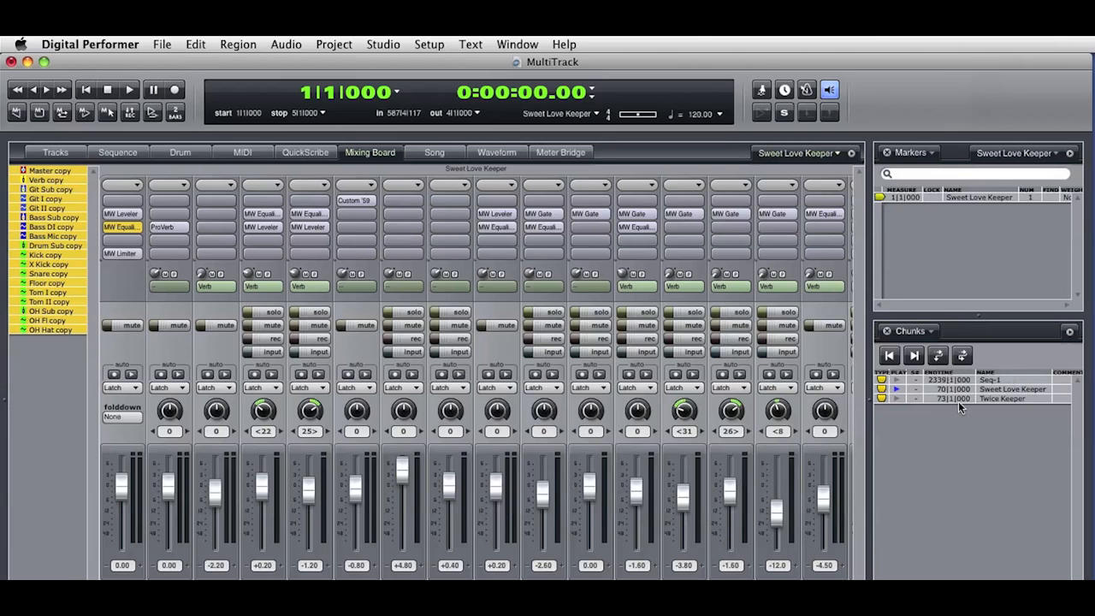